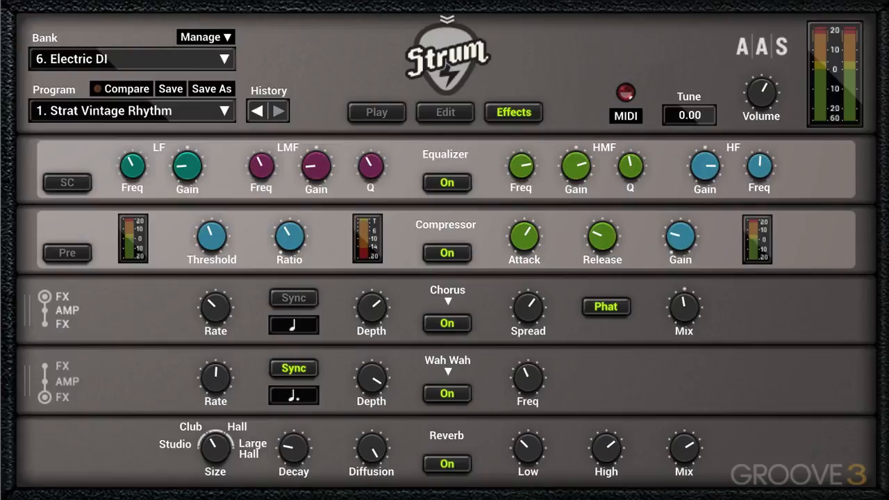
{"action": "mouse_move", "coordinate": [358, 306]}
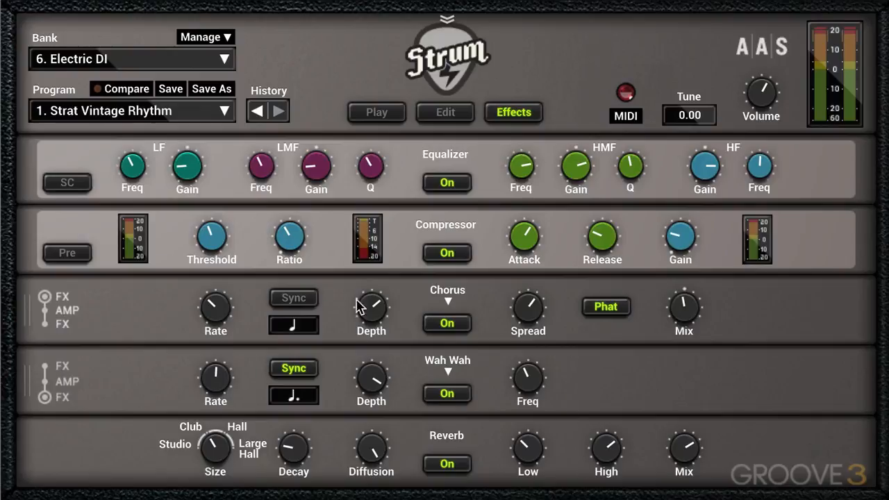
{"action": "mouse_move", "coordinate": [372, 381]}
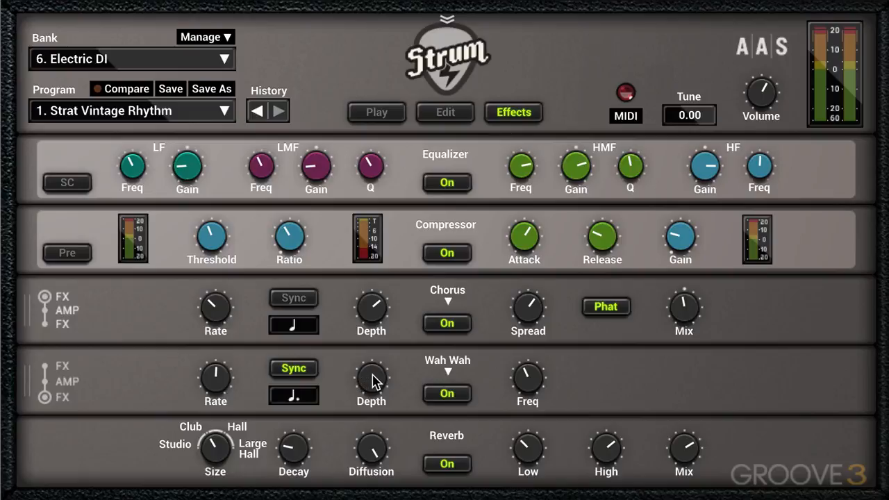
{"action": "mouse_move", "coordinate": [373, 382]}
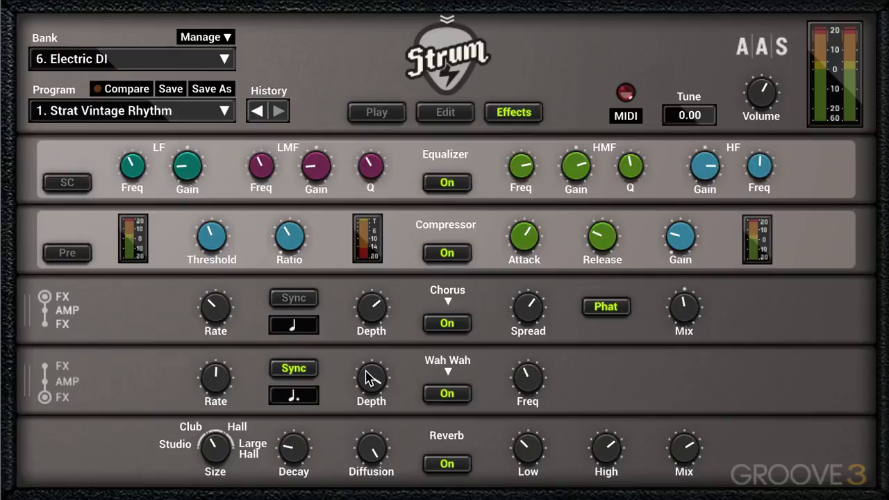
View the wah-wah Depth MIDI options, then bring up the MIDI settings window with pitch bend and aftertouch options.
{"action": "right_click", "coordinate": [372, 380]}
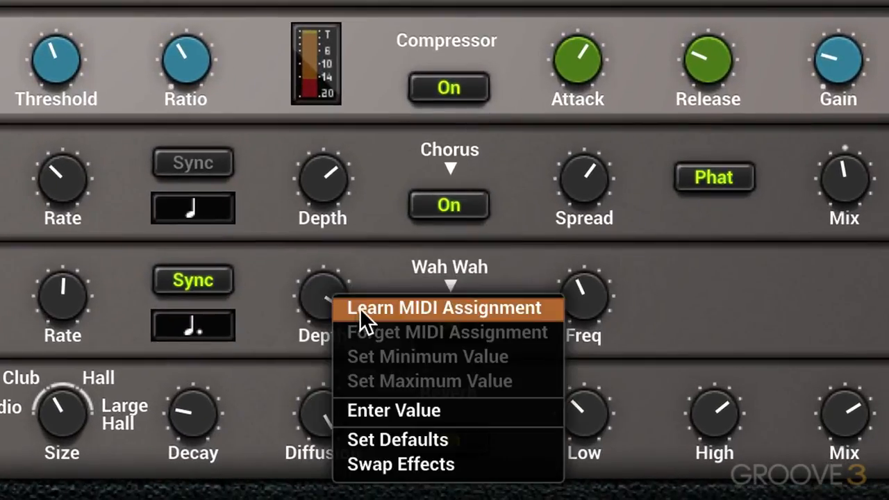
{"action": "mouse_move", "coordinate": [458, 358]}
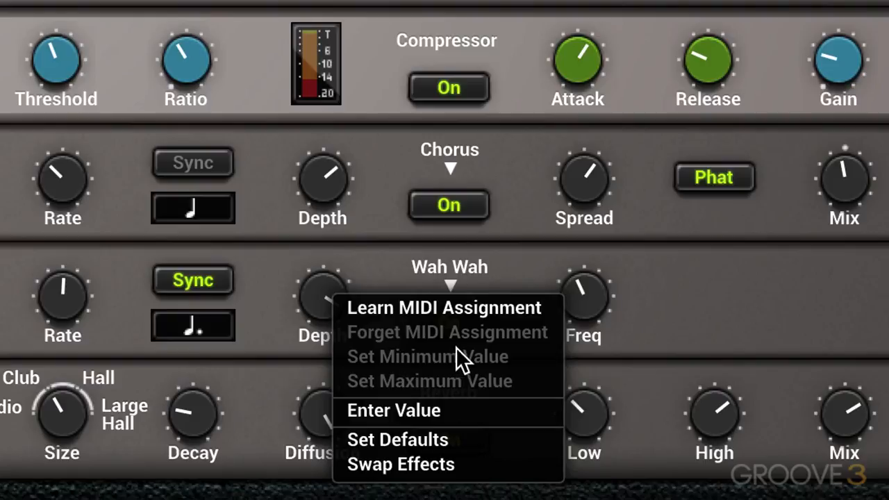
{"action": "mouse_move", "coordinate": [507, 391]}
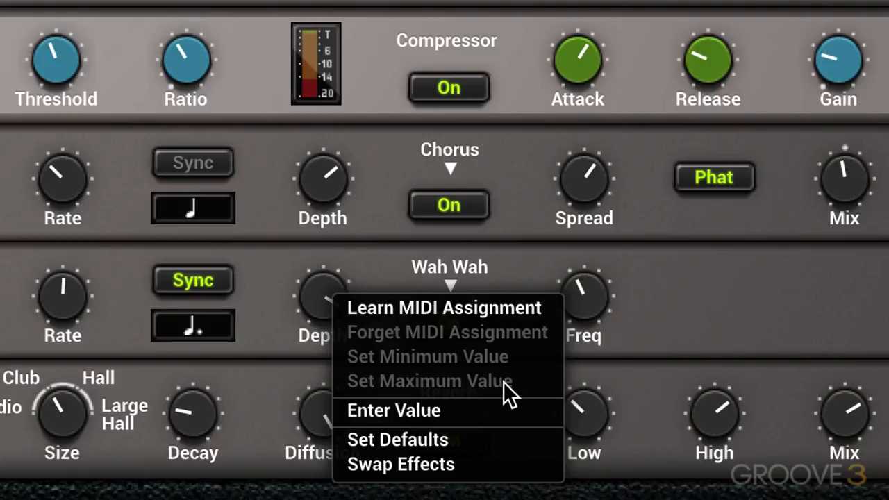
{"action": "mouse_move", "coordinate": [428, 414]}
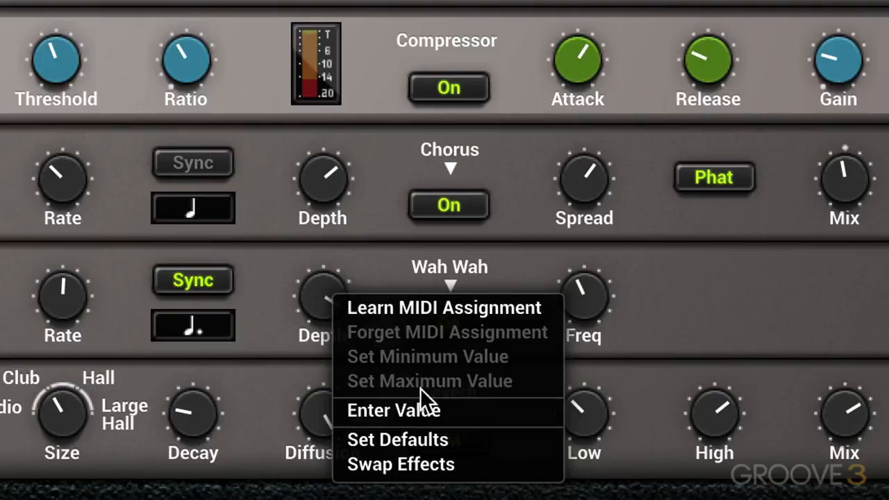
{"action": "left_click", "coordinate": [393, 410]}
{"action": "type", "text": "59"}
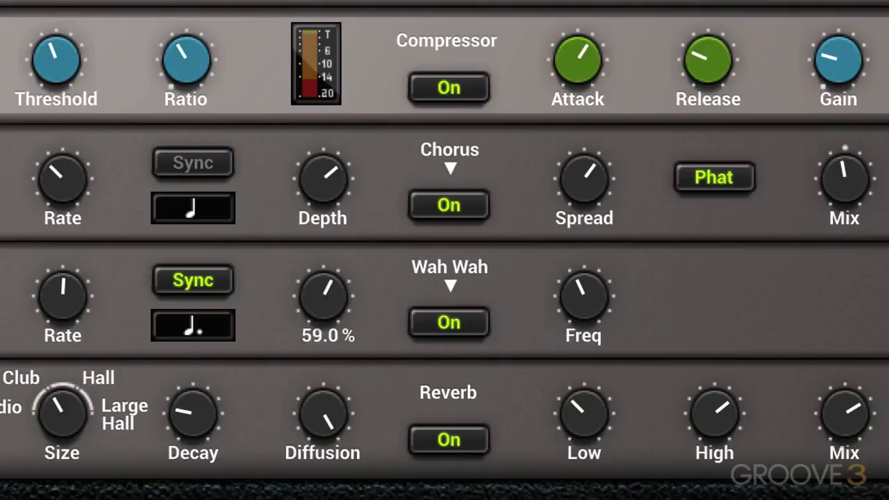
{"action": "right_click", "coordinate": [326, 298]}
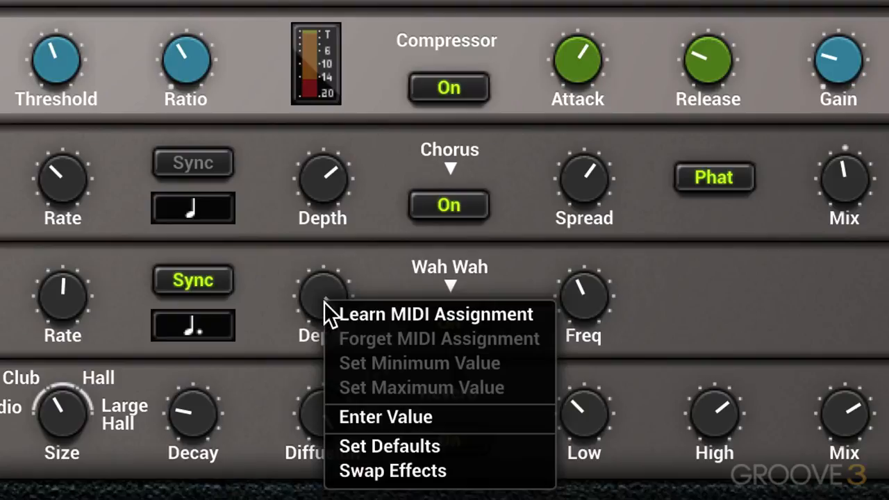
{"action": "mouse_move", "coordinate": [416, 448]}
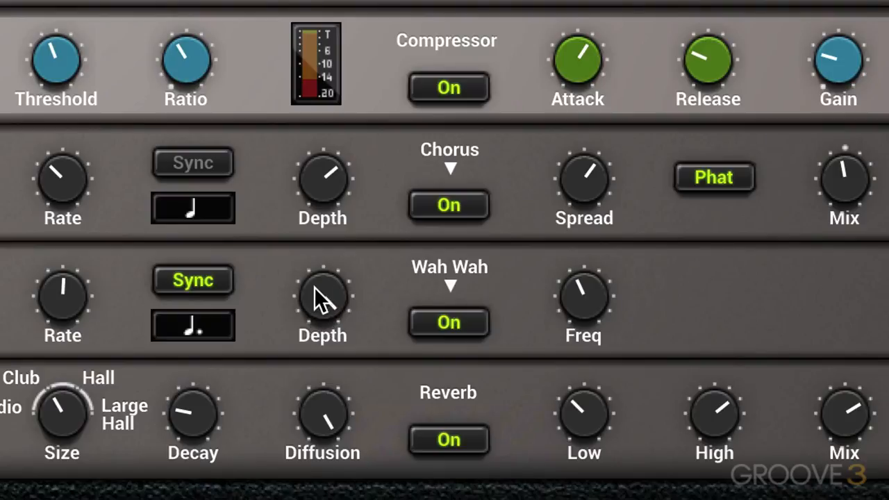
{"action": "mouse_move", "coordinate": [580, 209]}
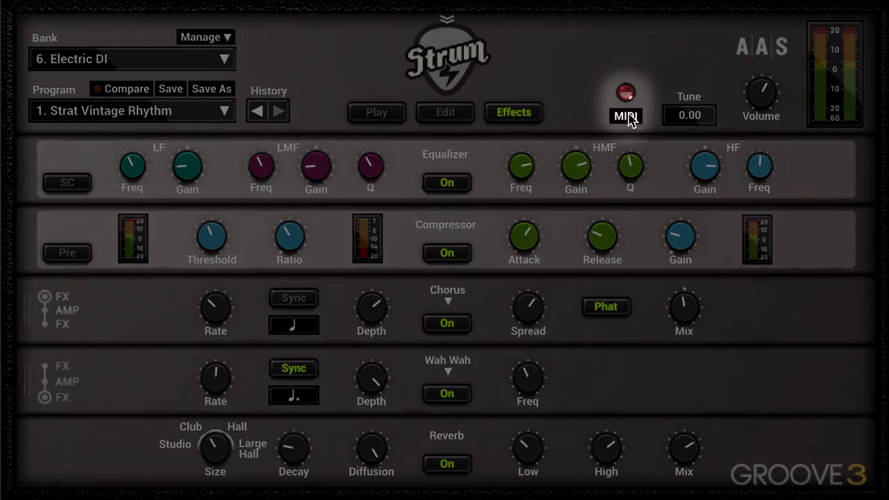
{"action": "left_click", "coordinate": [624, 116]}
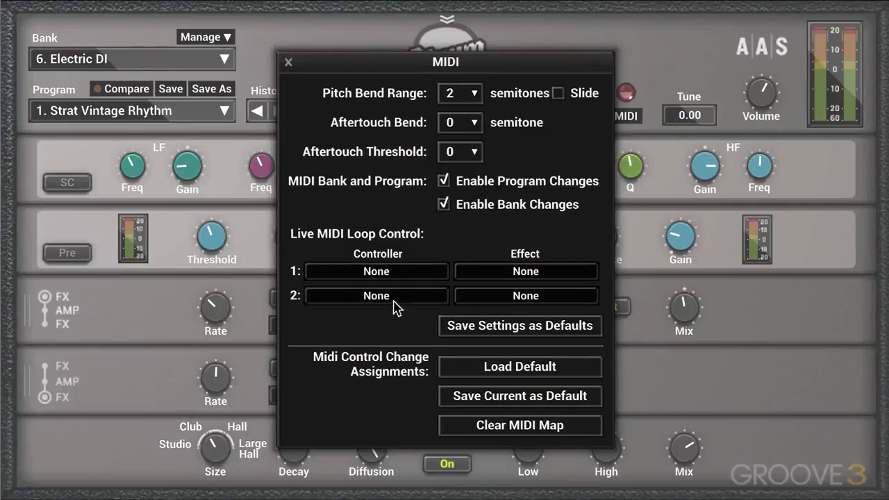
{"action": "mouse_move", "coordinate": [410, 377]}
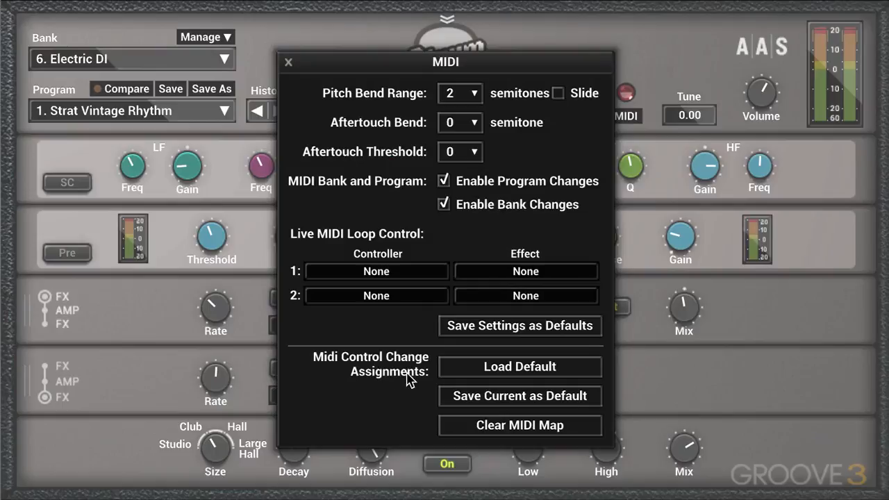
{"action": "mouse_move", "coordinate": [118, 297]}
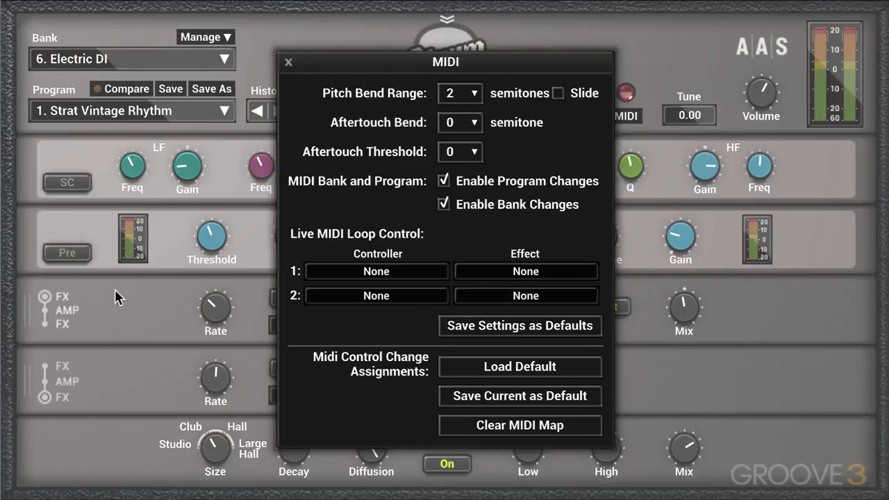
{"action": "mouse_move", "coordinate": [183, 311]}
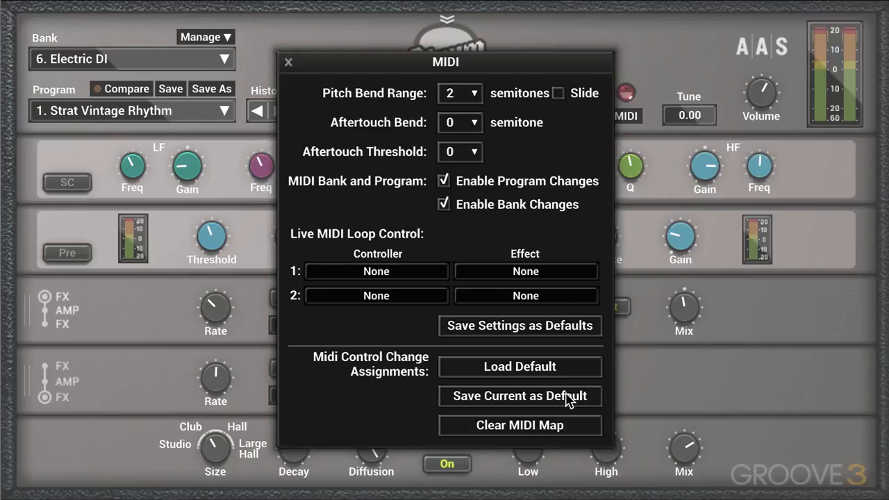
{"action": "mouse_move", "coordinate": [503, 383]}
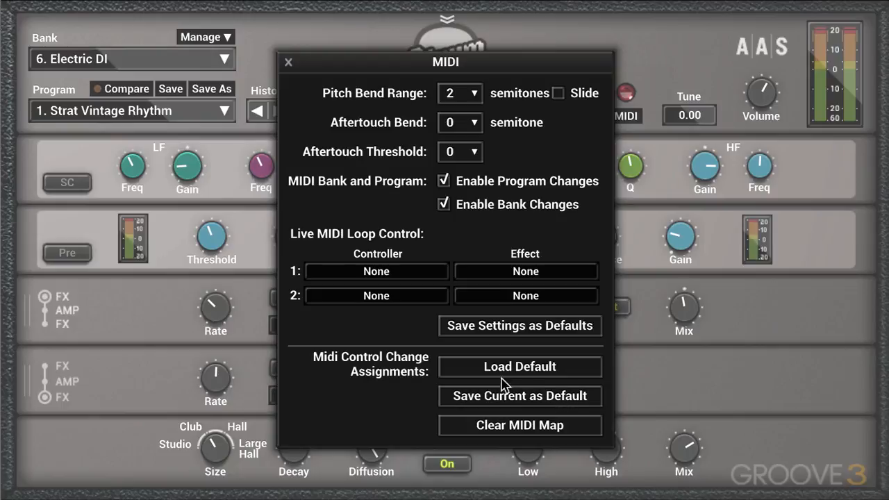
{"action": "mouse_move", "coordinate": [150, 350]}
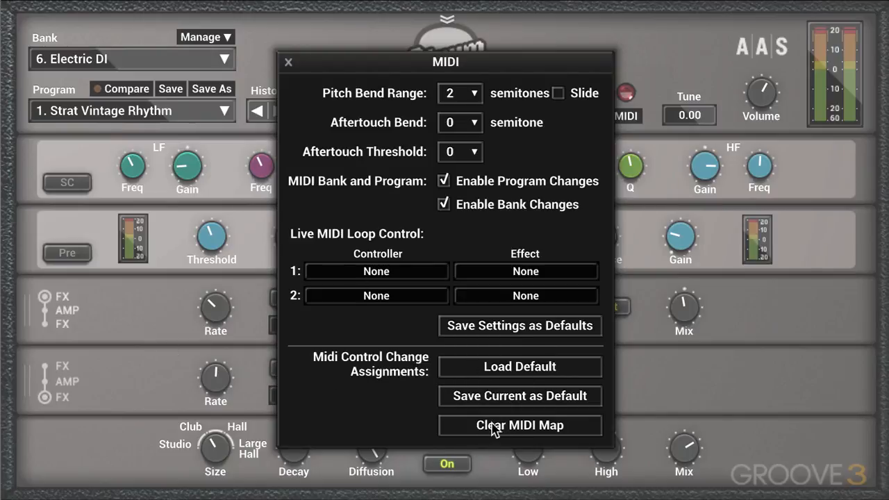
{"action": "mouse_move", "coordinate": [511, 430]}
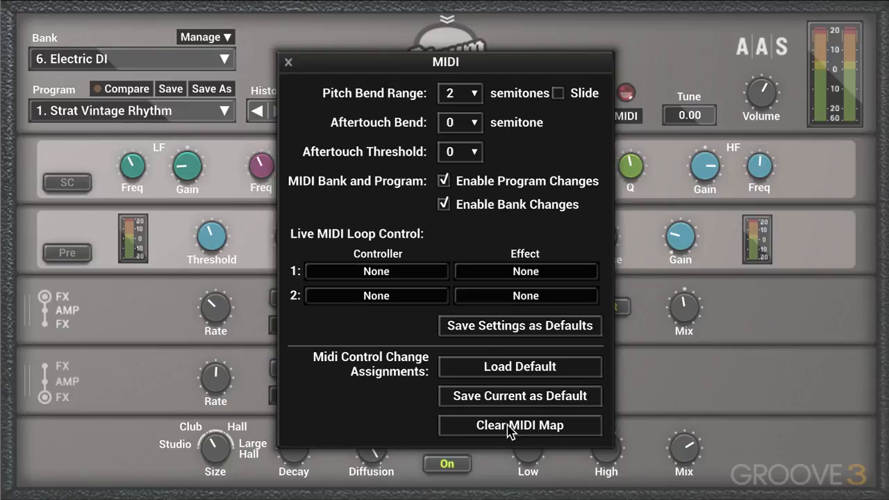
{"action": "mouse_move", "coordinate": [582, 280]}
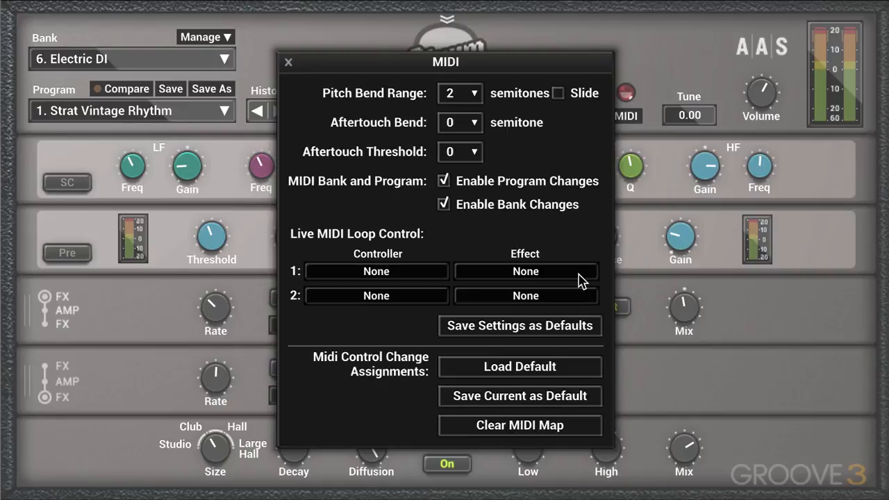
{"action": "mouse_move", "coordinate": [444, 100]}
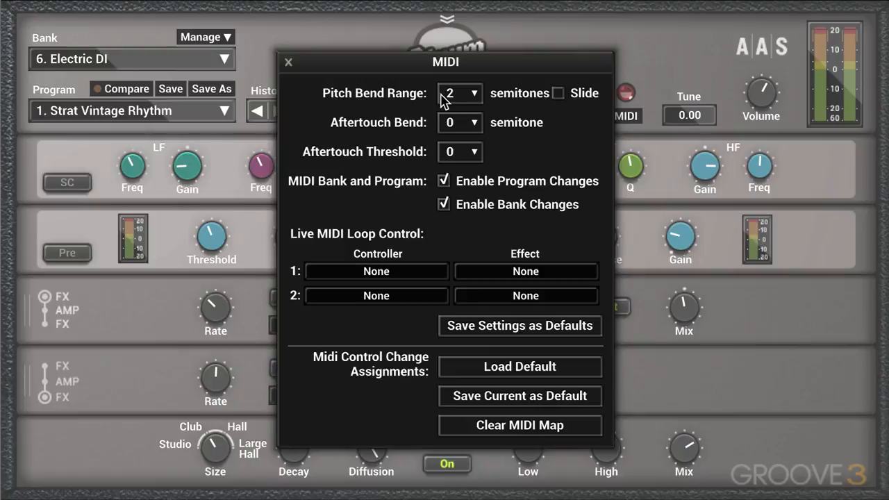
{"action": "mouse_move", "coordinate": [444, 90]}
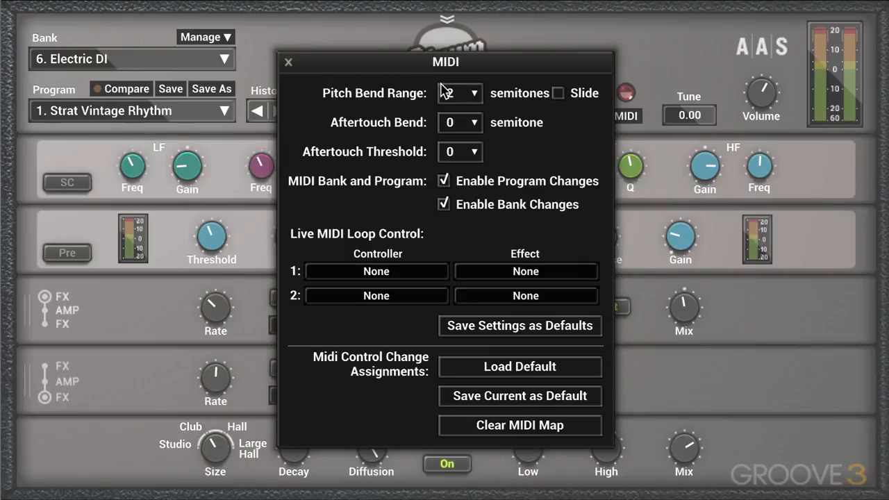
{"action": "left_click", "coordinate": [458, 93]}
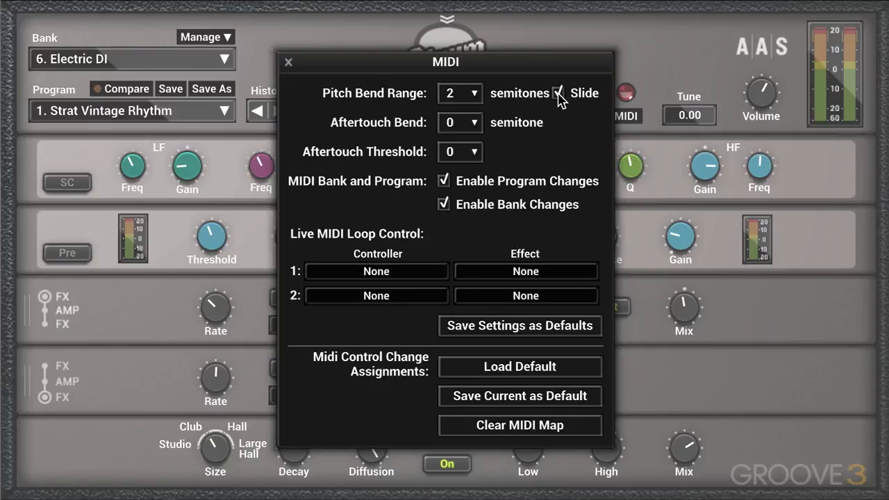
{"action": "left_click", "coordinate": [558, 93]}
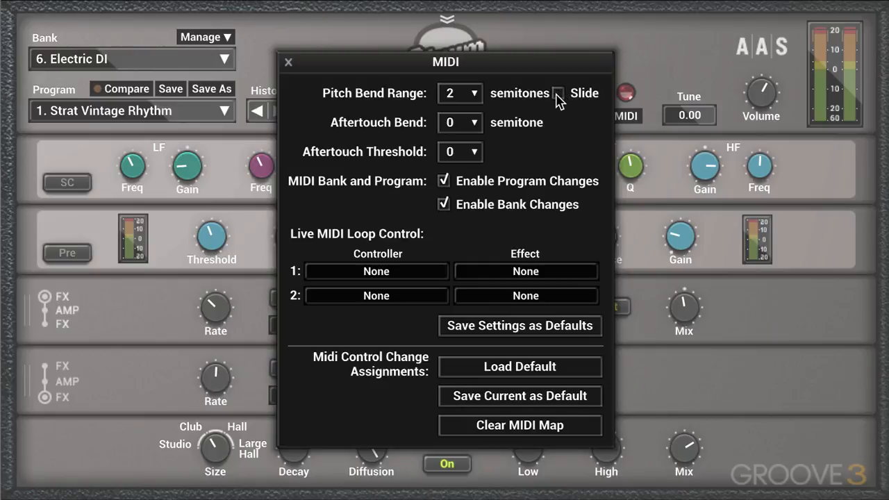
{"action": "mouse_move", "coordinate": [428, 124]}
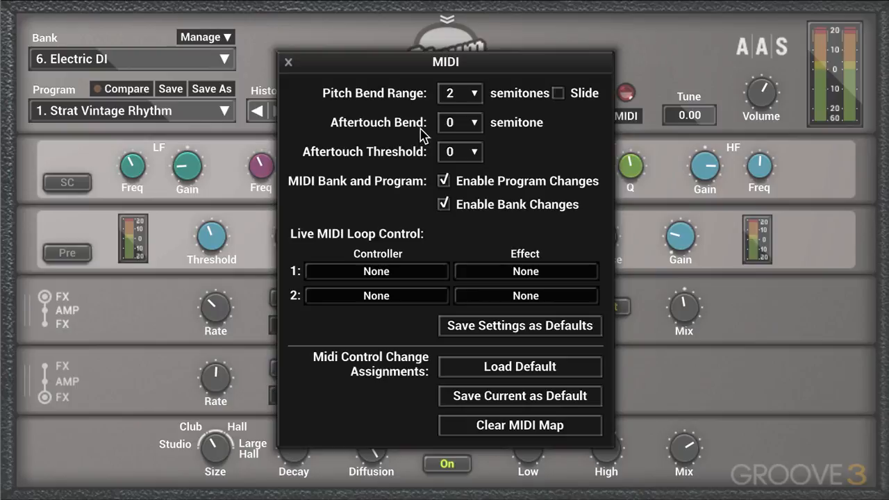
{"action": "left_click", "coordinate": [470, 122]}
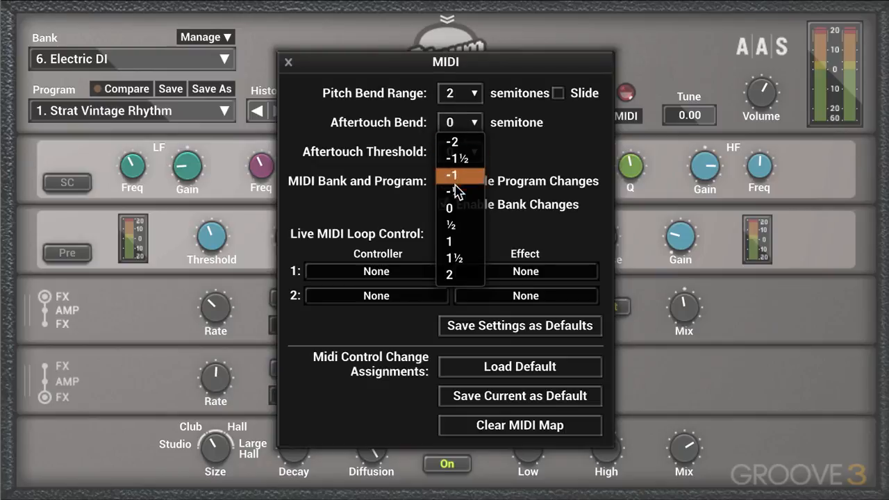
{"action": "left_click", "coordinate": [458, 151]}
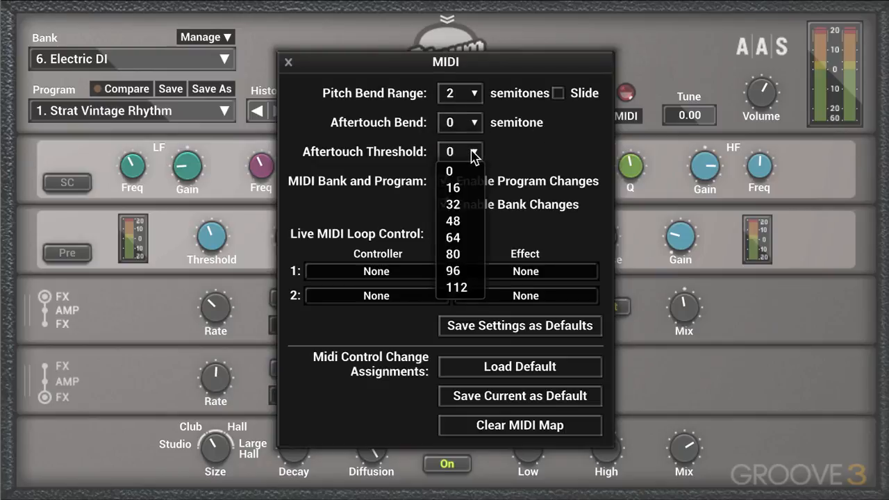
{"action": "mouse_move", "coordinate": [455, 286]}
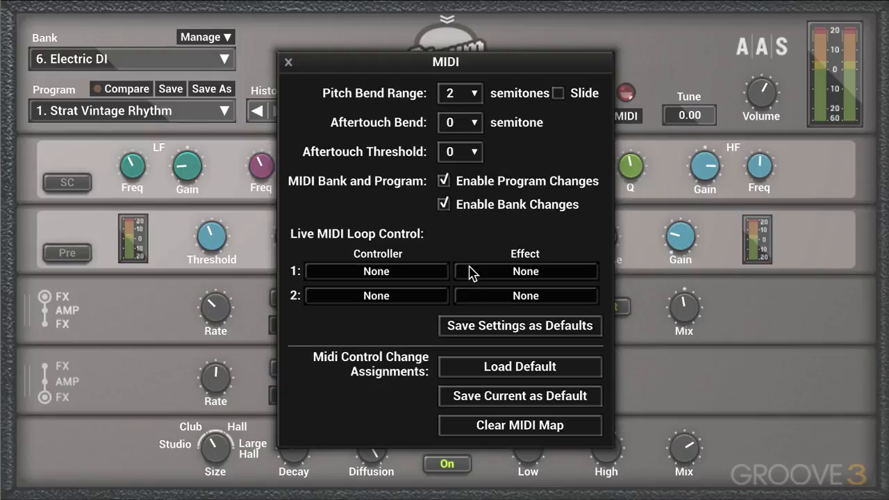
{"action": "mouse_move", "coordinate": [528, 280]}
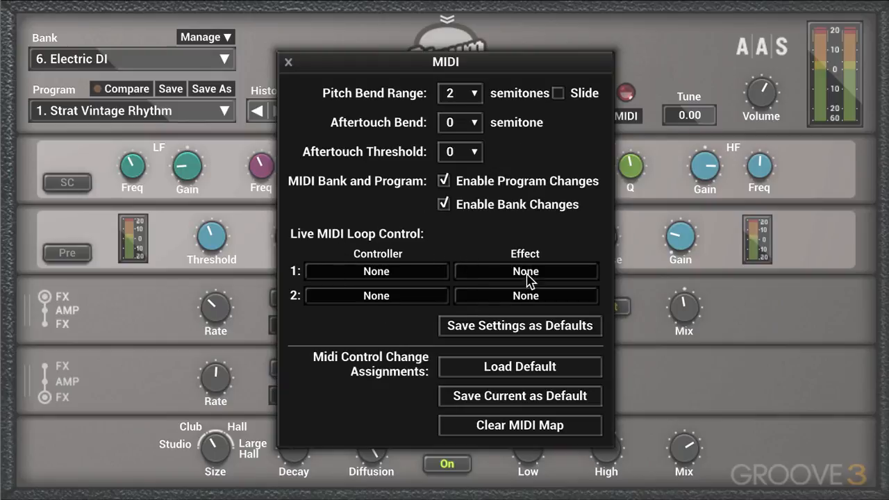
{"action": "mouse_move", "coordinate": [522, 186]}
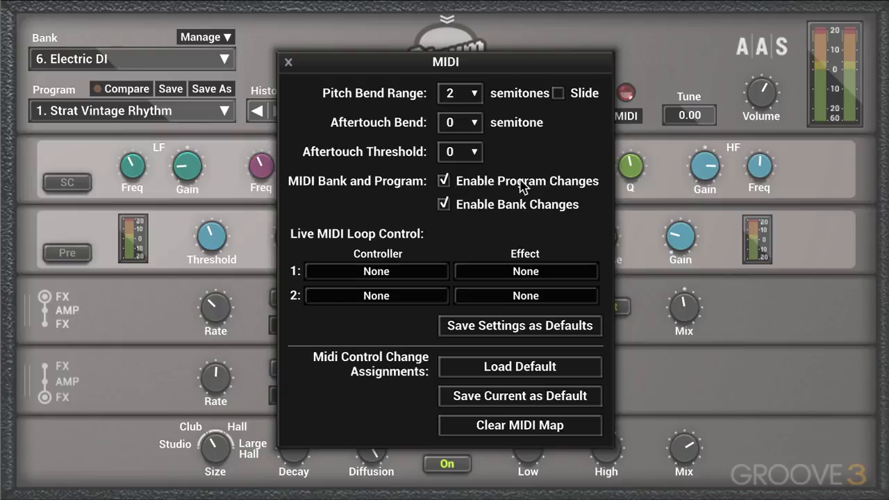
{"action": "mouse_move", "coordinate": [550, 221]}
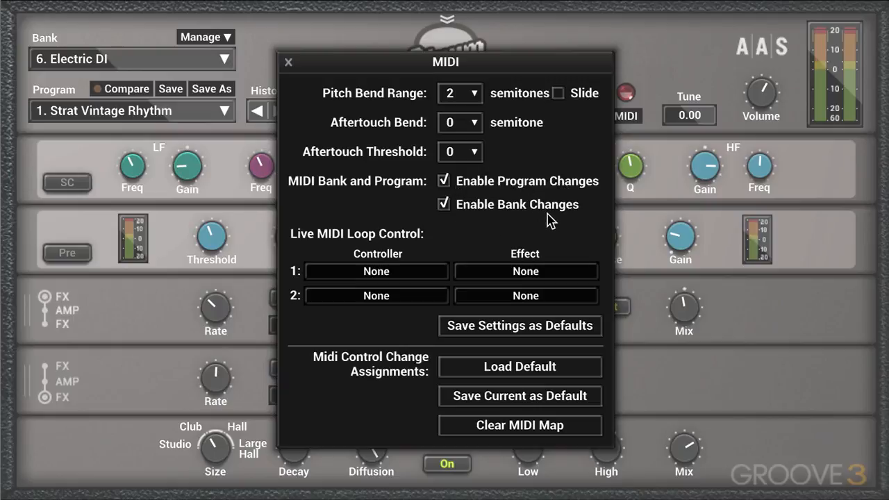
{"action": "mouse_move", "coordinate": [172, 72]}
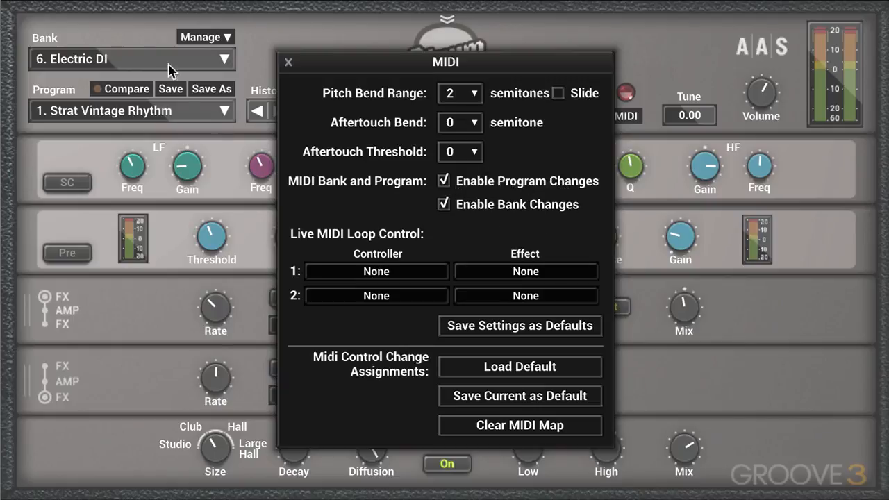
{"action": "mouse_move", "coordinate": [300, 142]}
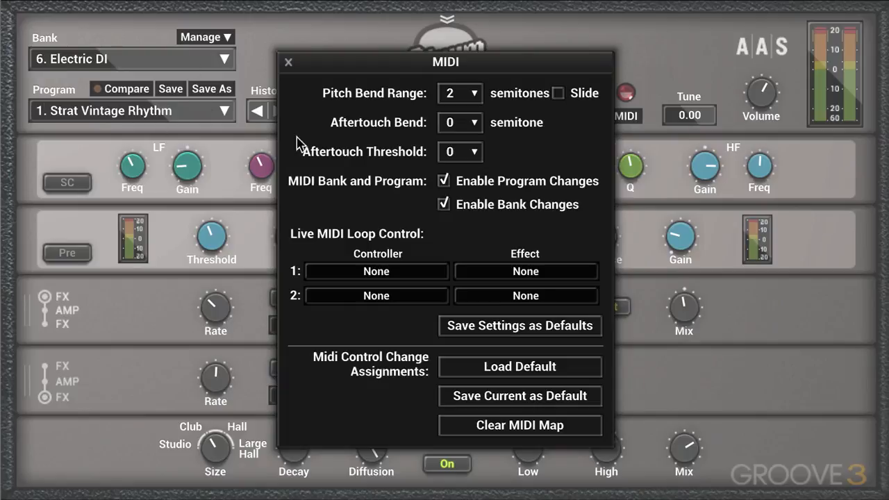
{"action": "mouse_move", "coordinate": [451, 184]}
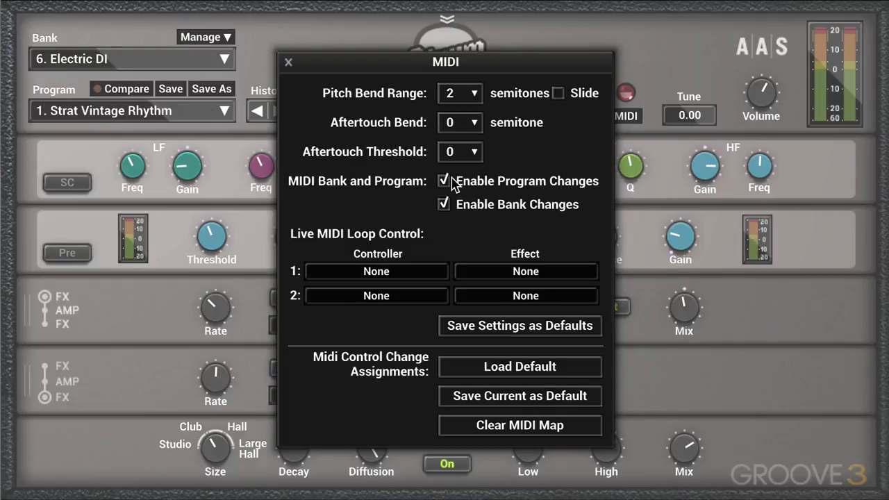
{"action": "mouse_move", "coordinate": [465, 193]}
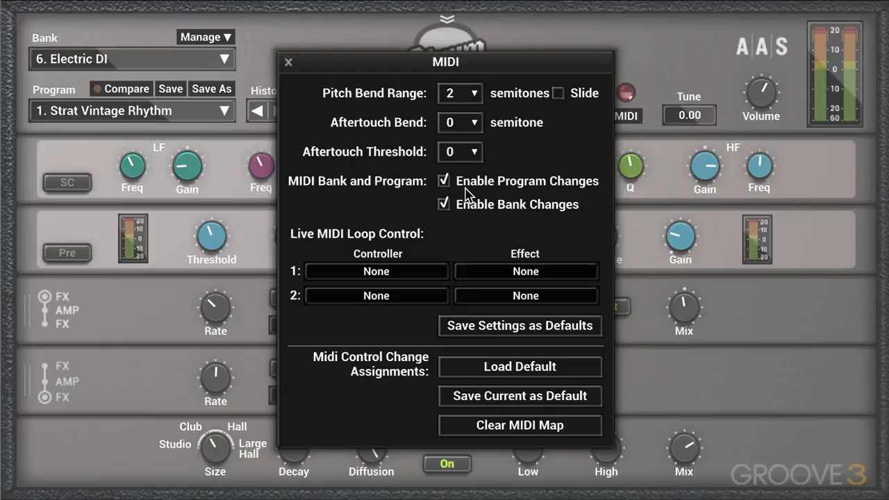
{"action": "mouse_move", "coordinate": [474, 206]}
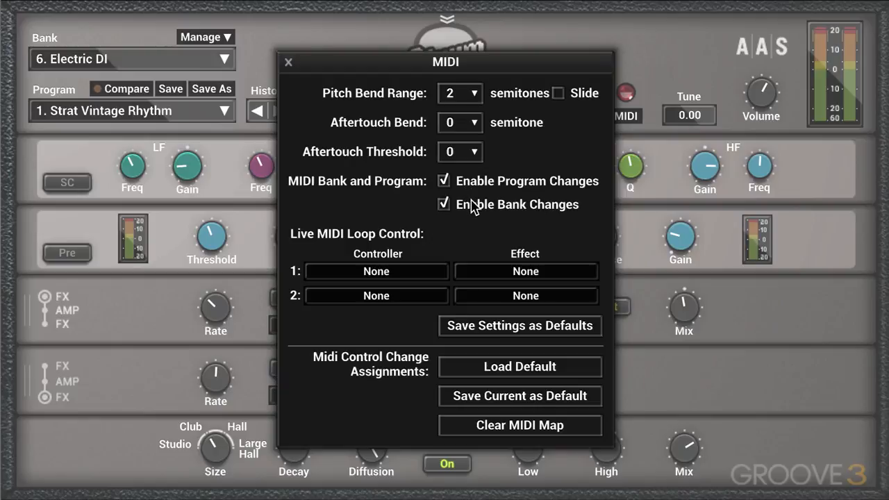
{"action": "mouse_move", "coordinate": [291, 66]}
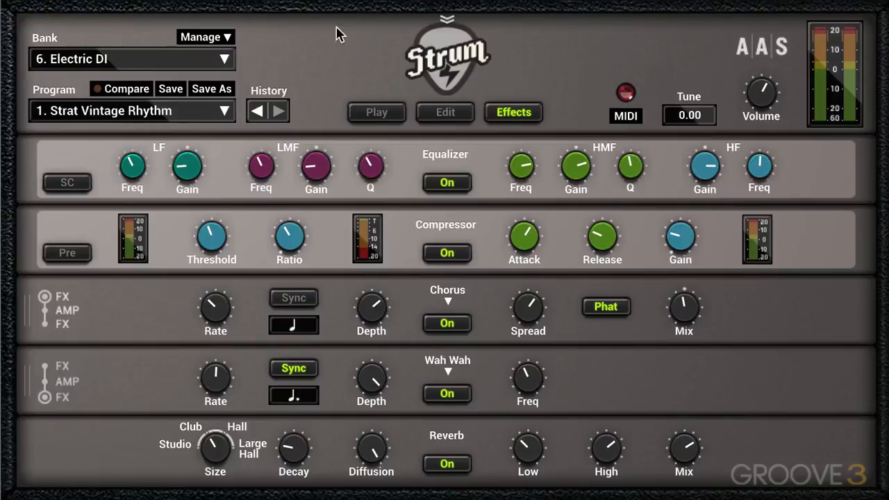
{"action": "mouse_move", "coordinate": [702, 111]}
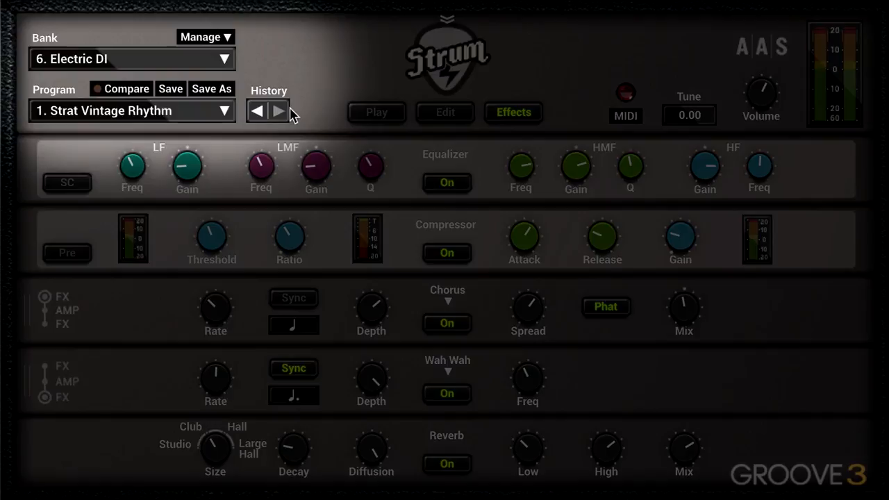
{"action": "mouse_move", "coordinate": [191, 90]}
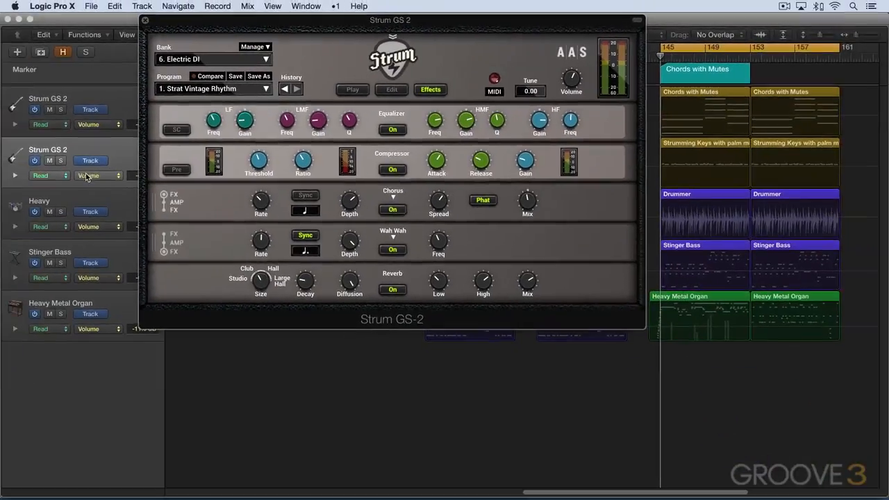
{"action": "left_click", "coordinate": [97, 161]}
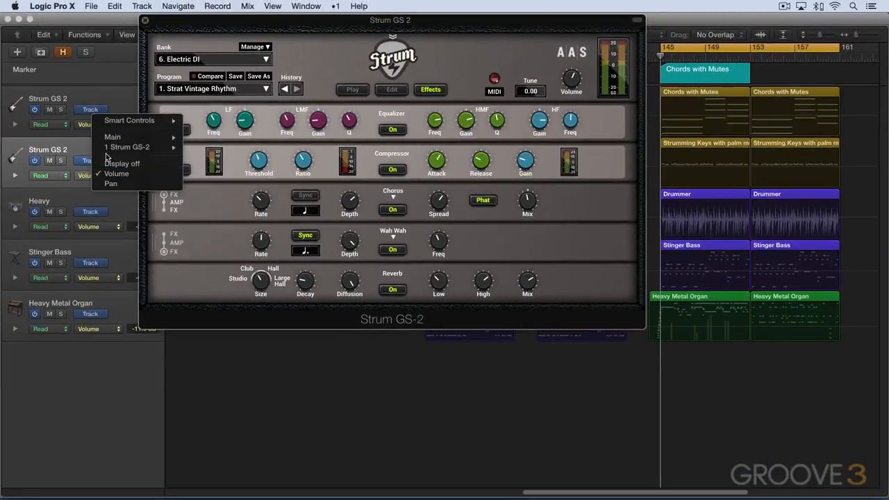
{"action": "left_click", "coordinate": [127, 148]}
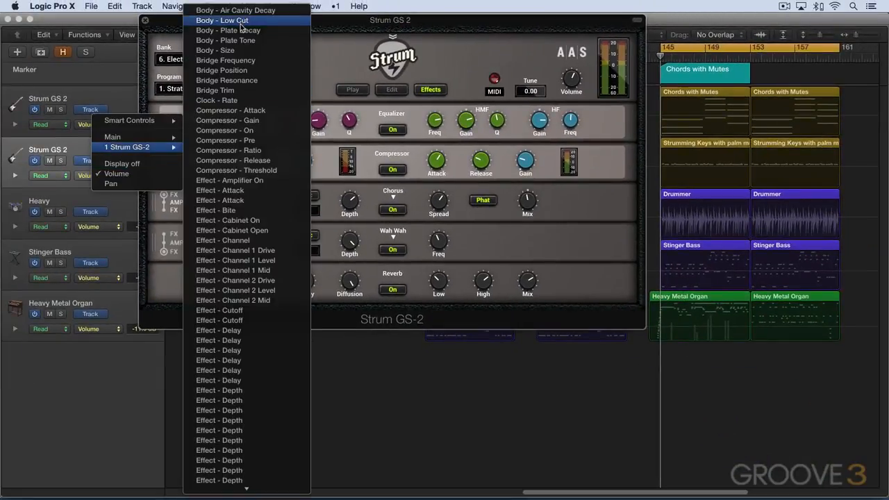
{"action": "mouse_move", "coordinate": [234, 250]}
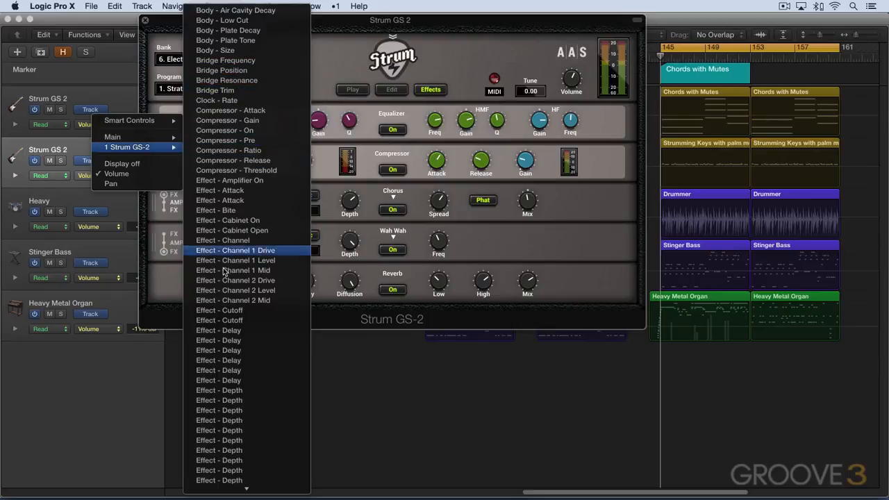
{"action": "scroll", "scroll_direction": "down", "scroll_amount": 3}
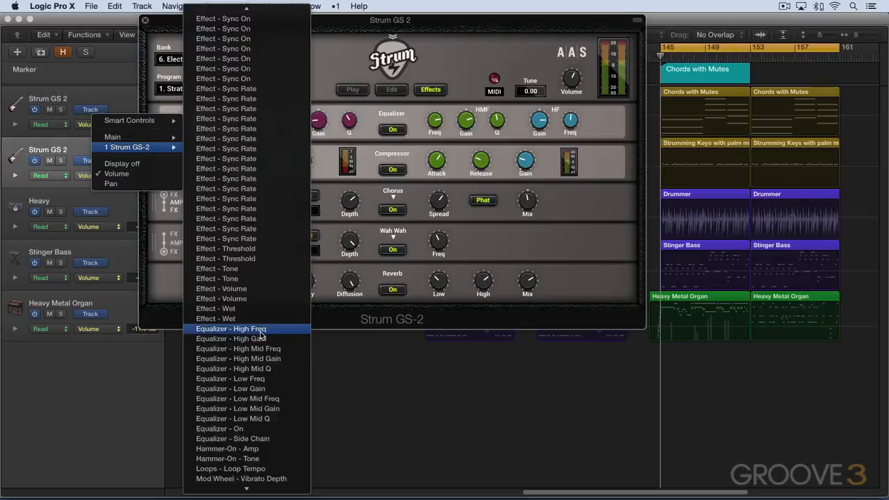
{"action": "scroll", "scroll_direction": "down", "scroll_amount": 3}
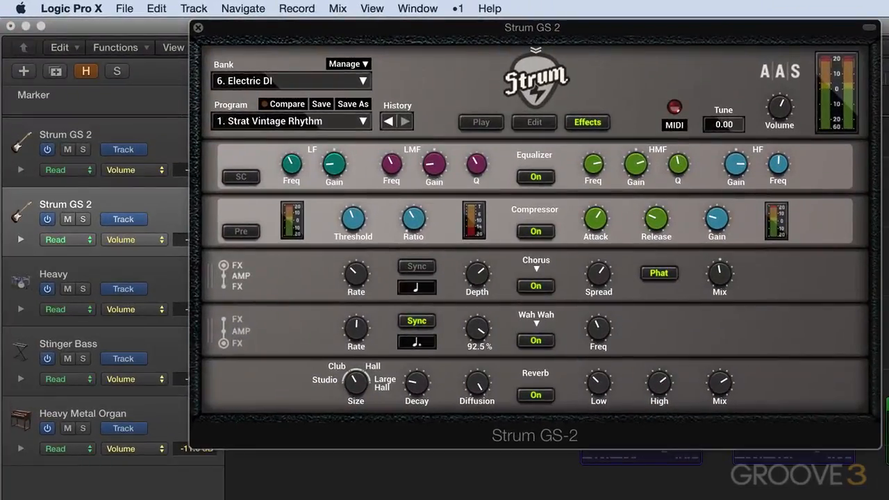
Set the track to Touch automation and record wah-wah Depth moves to about 45%, 100% and 17%.
{"action": "left_click", "coordinate": [62, 239]}
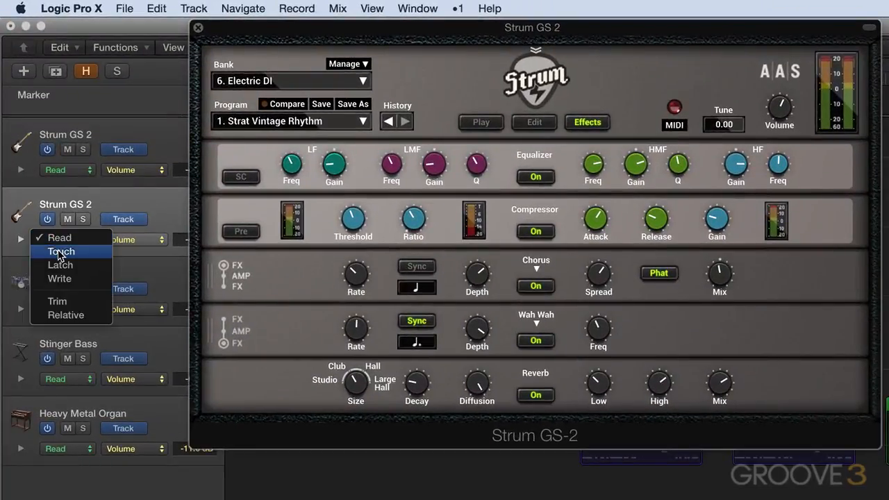
{"action": "left_click", "coordinate": [62, 250]}
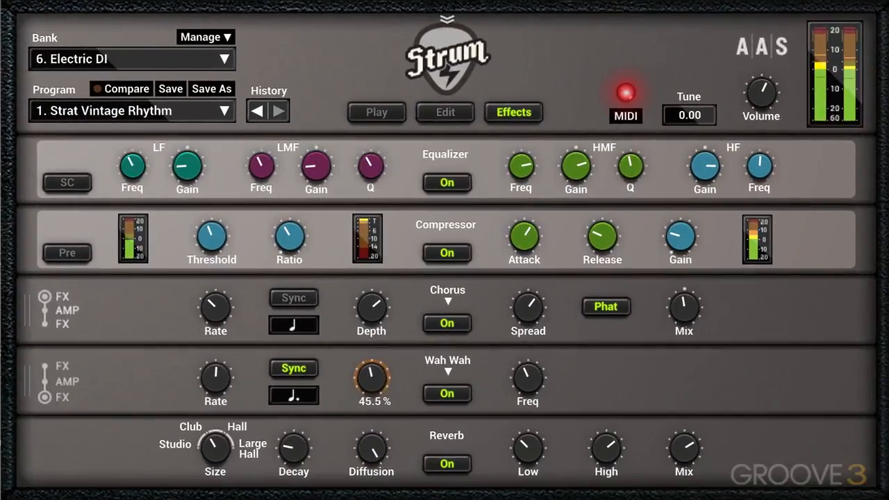
{"action": "left_click_drag", "start_coordinate": [372, 377], "coordinate": [386, 354]}
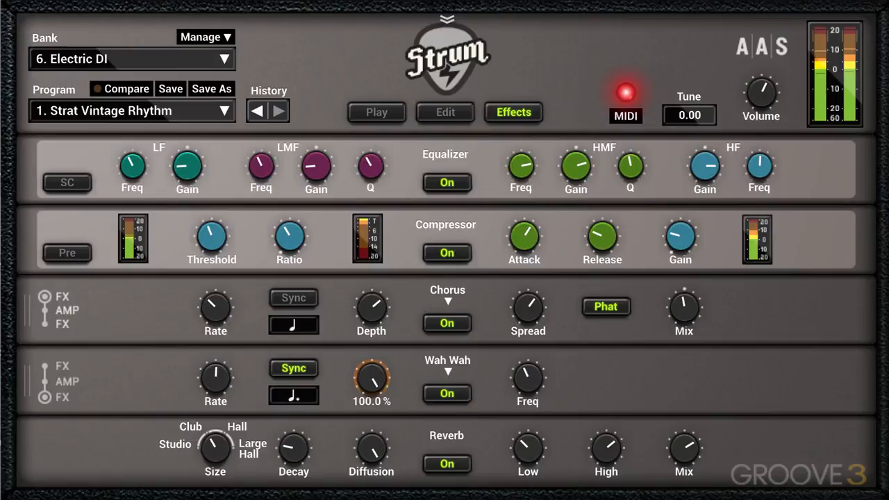
{"action": "left_click_drag", "start_coordinate": [372, 378], "coordinate": [372, 388]}
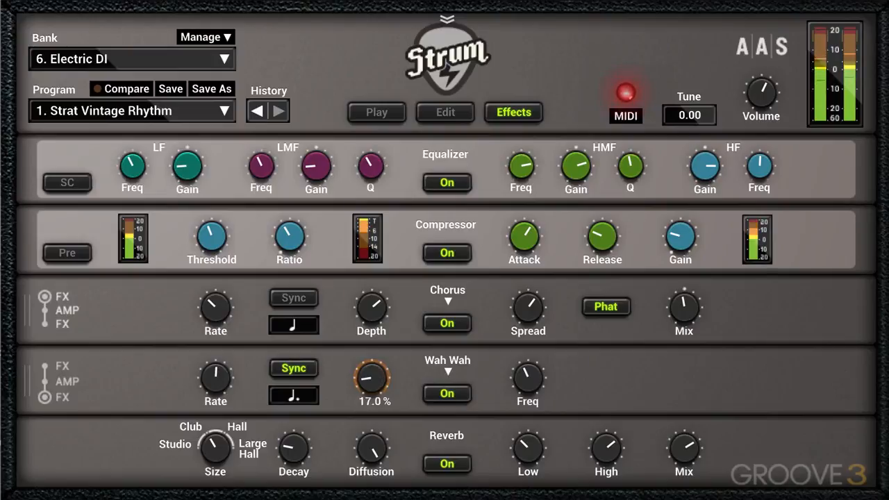
{"action": "left_click_drag", "start_coordinate": [372, 377], "coordinate": [386, 361]}
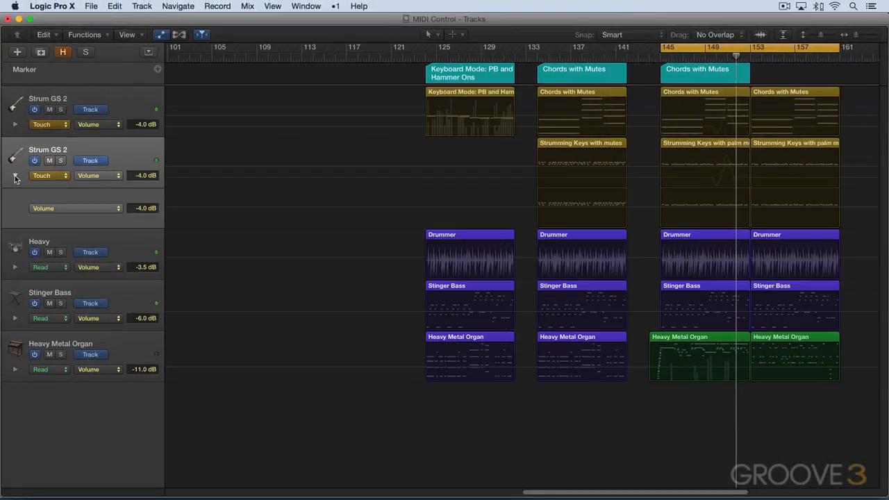
Display Effect - Depth in the lane and add a second lane for Effect - Freq.
{"action": "left_click", "coordinate": [97, 208]}
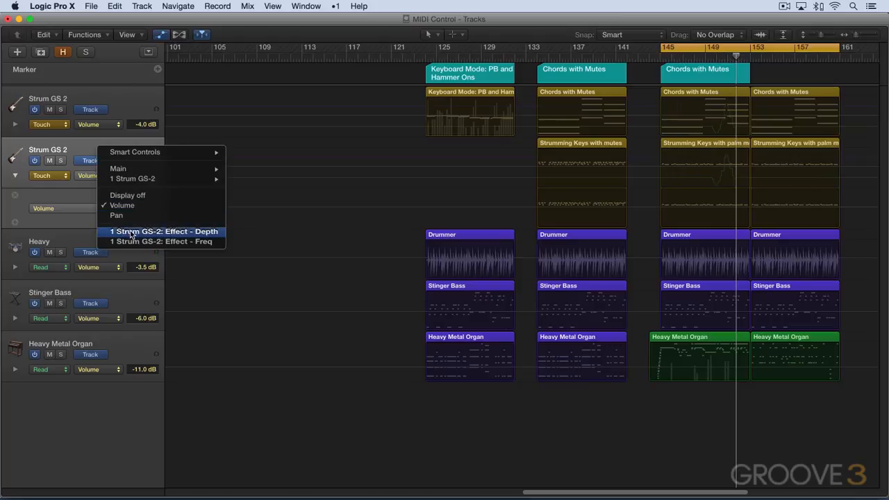
{"action": "left_click", "coordinate": [164, 230]}
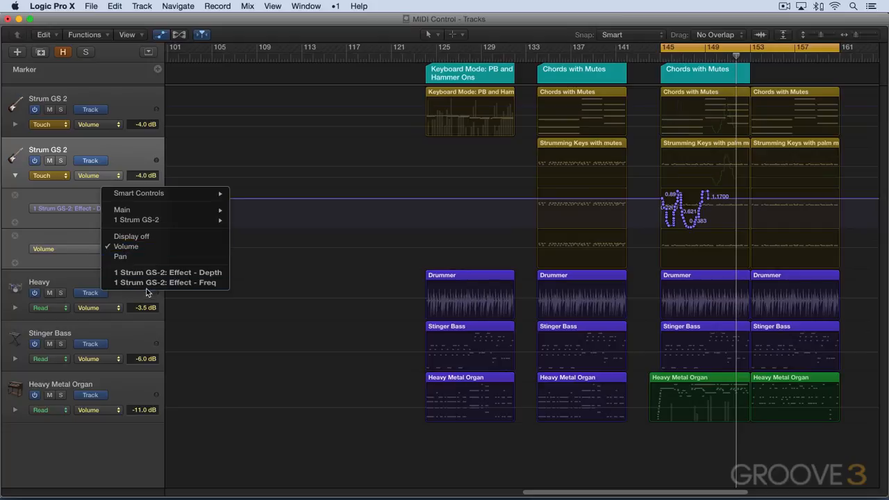
{"action": "left_click", "coordinate": [166, 283]}
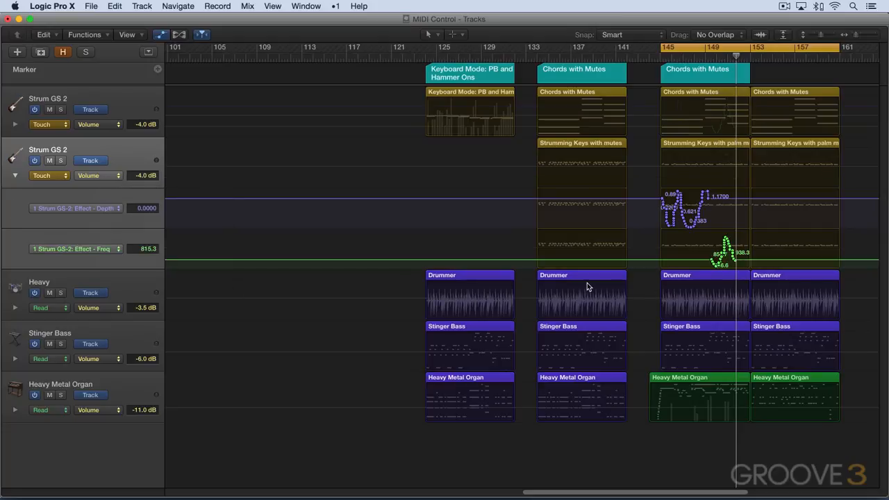
{"action": "mouse_move", "coordinate": [554, 269]}
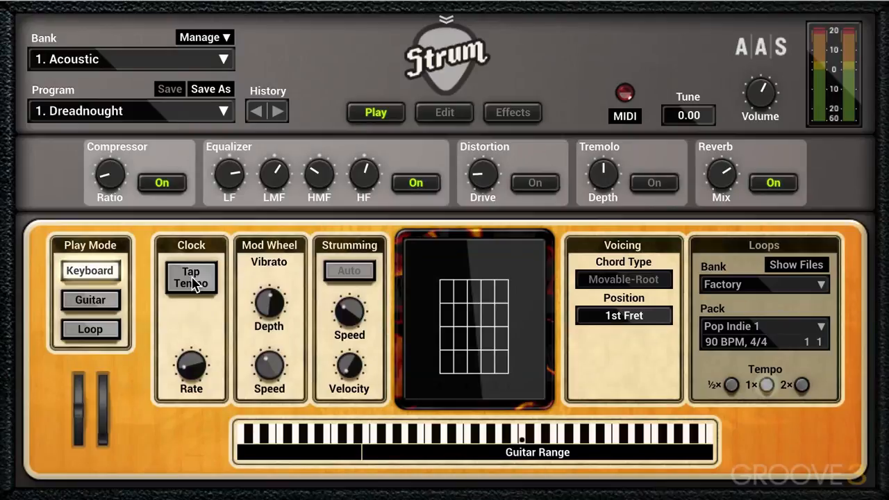
Tap in a new clock tempo on the standalone Dreadnought program.
{"action": "left_click", "coordinate": [192, 277]}
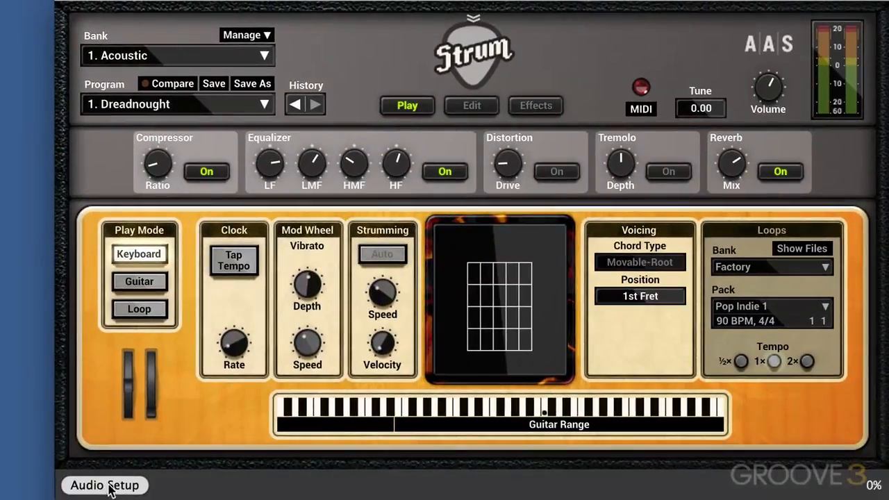
{"action": "left_click", "coordinate": [105, 484]}
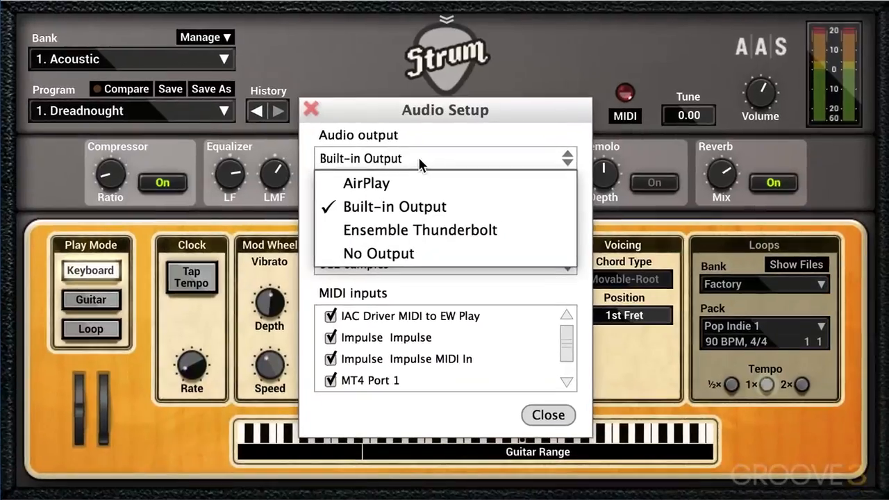
{"action": "left_click", "coordinate": [394, 205]}
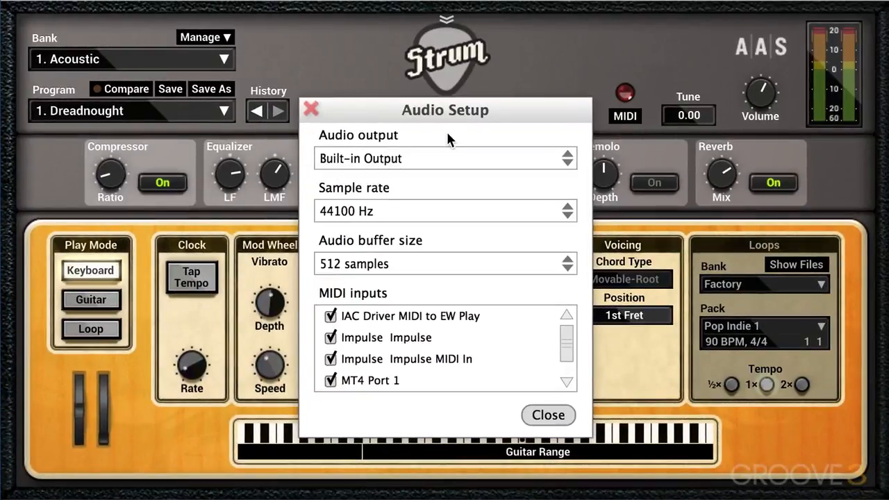
{"action": "mouse_move", "coordinate": [384, 321]}
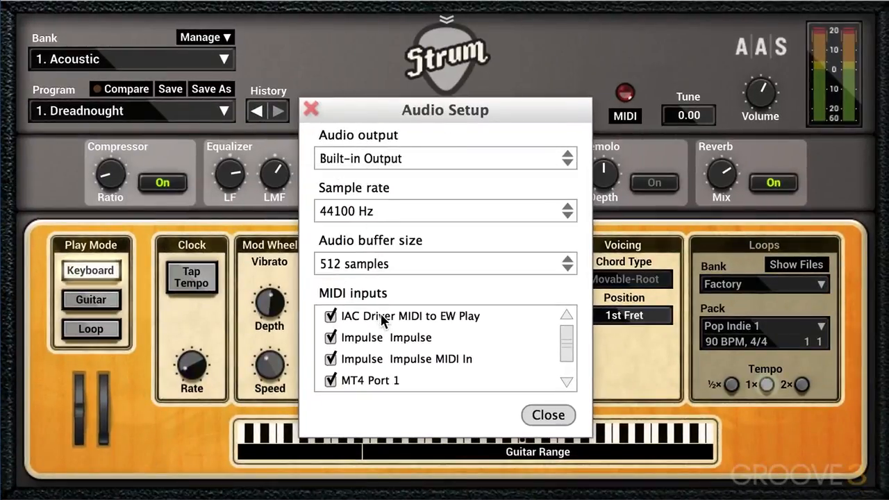
{"action": "scroll", "scroll_direction": "down", "scroll_amount": 3}
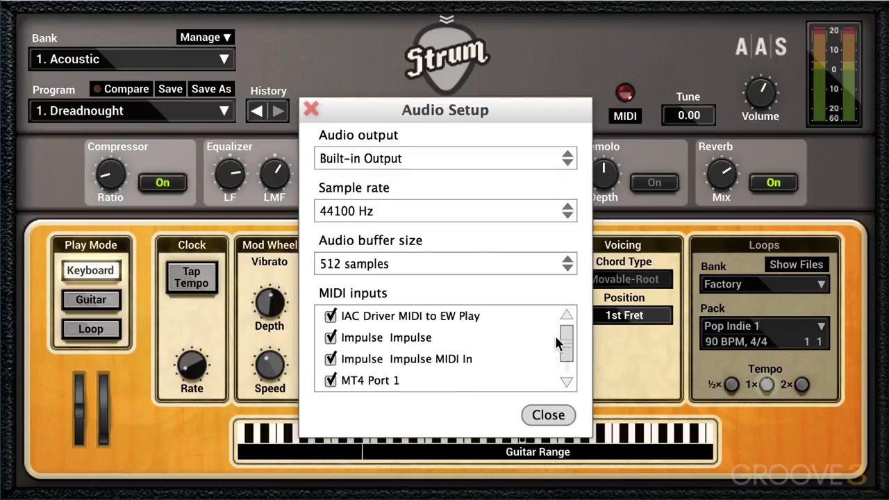
{"action": "left_click", "coordinate": [548, 414]}
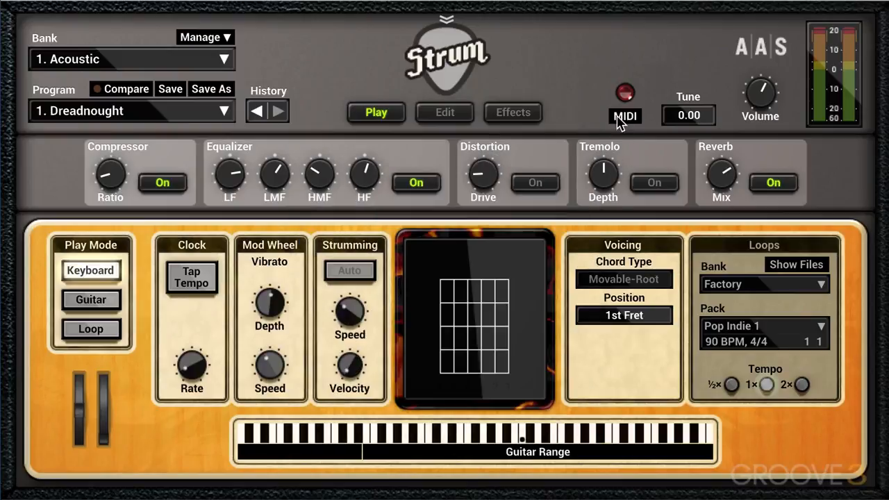
{"action": "left_click", "coordinate": [625, 117]}
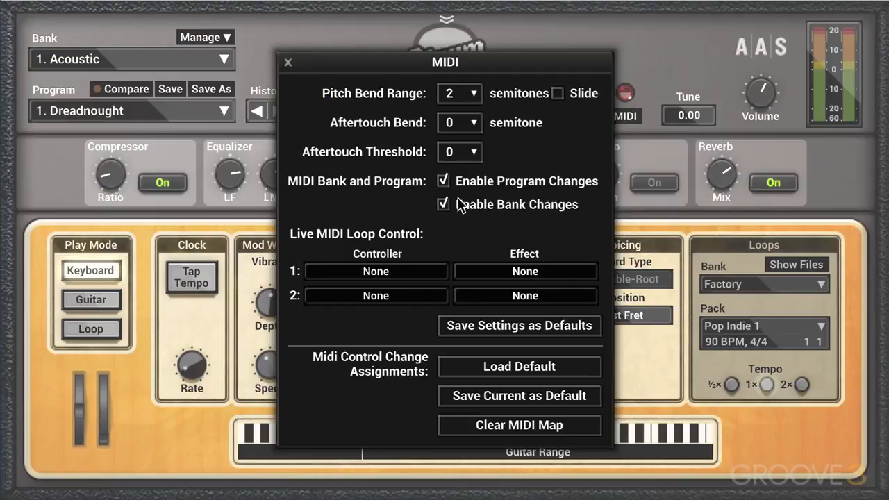
{"action": "mouse_move", "coordinate": [513, 229]}
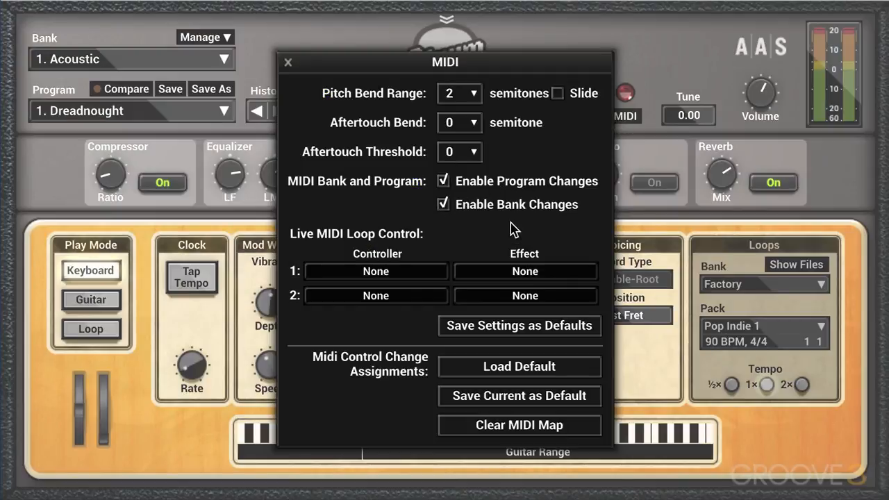
{"action": "mouse_move", "coordinate": [525, 230]}
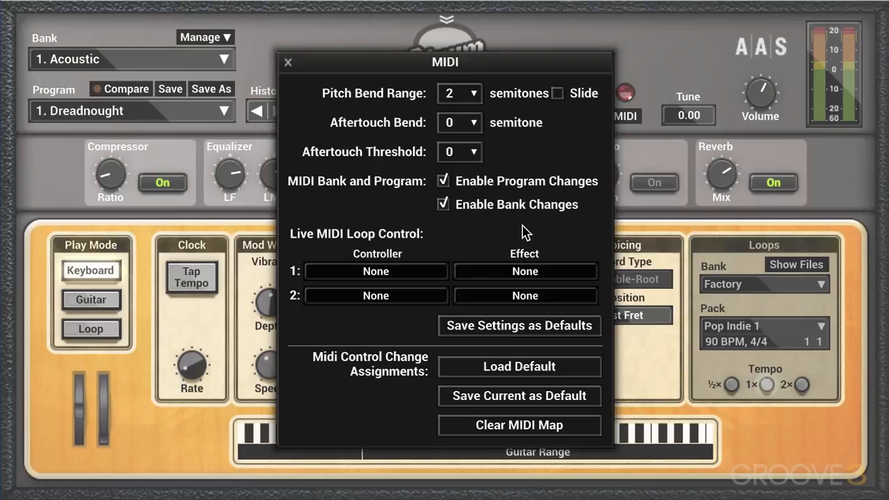
{"action": "mouse_move", "coordinate": [289, 66]}
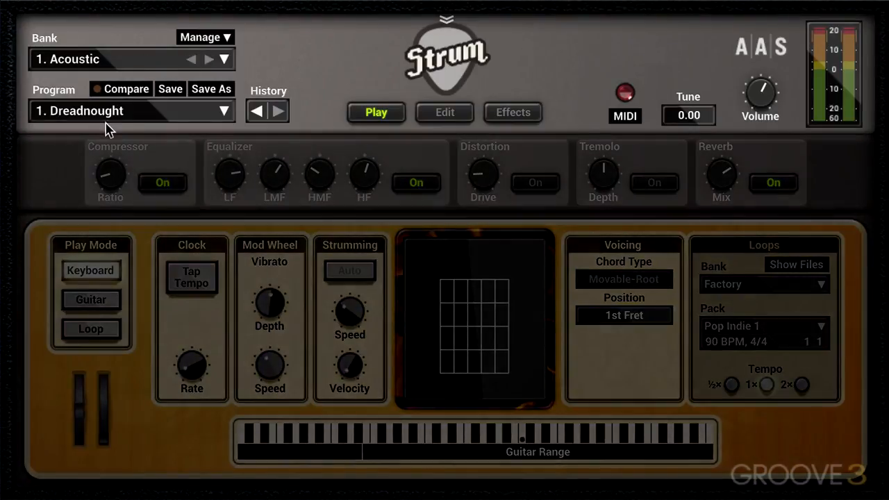
{"action": "mouse_move", "coordinate": [292, 89]}
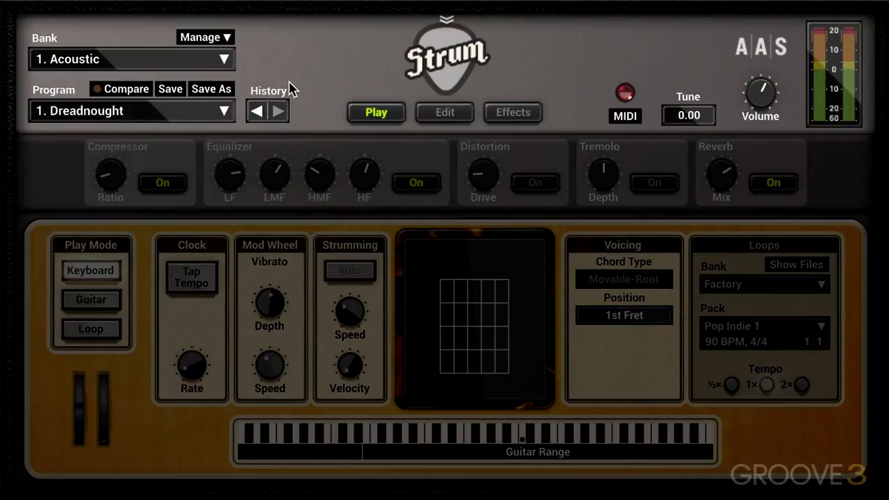